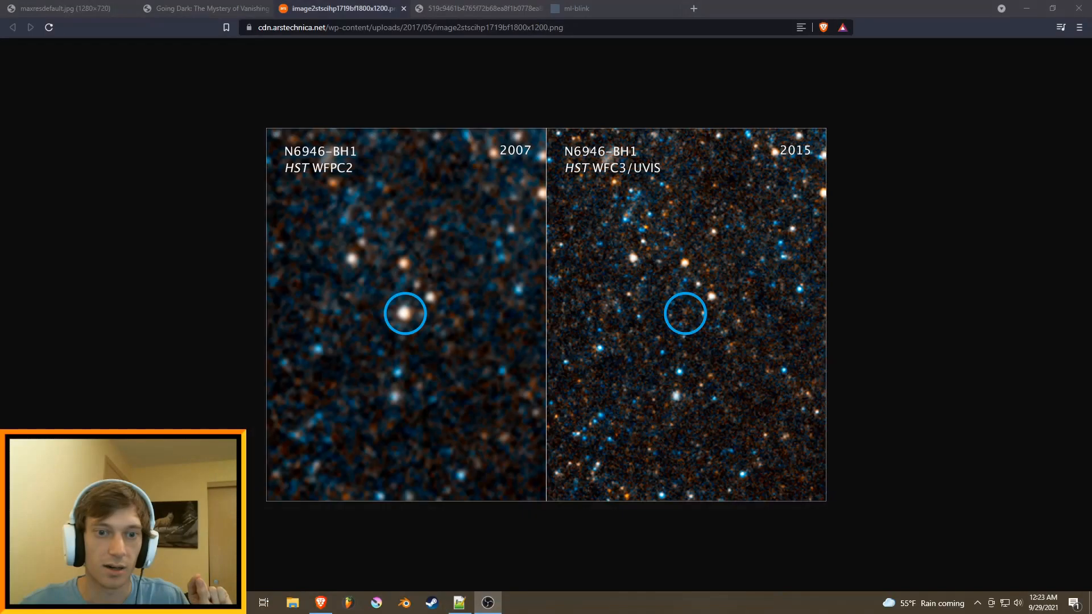
pyautogui.moveTo(367, 263)
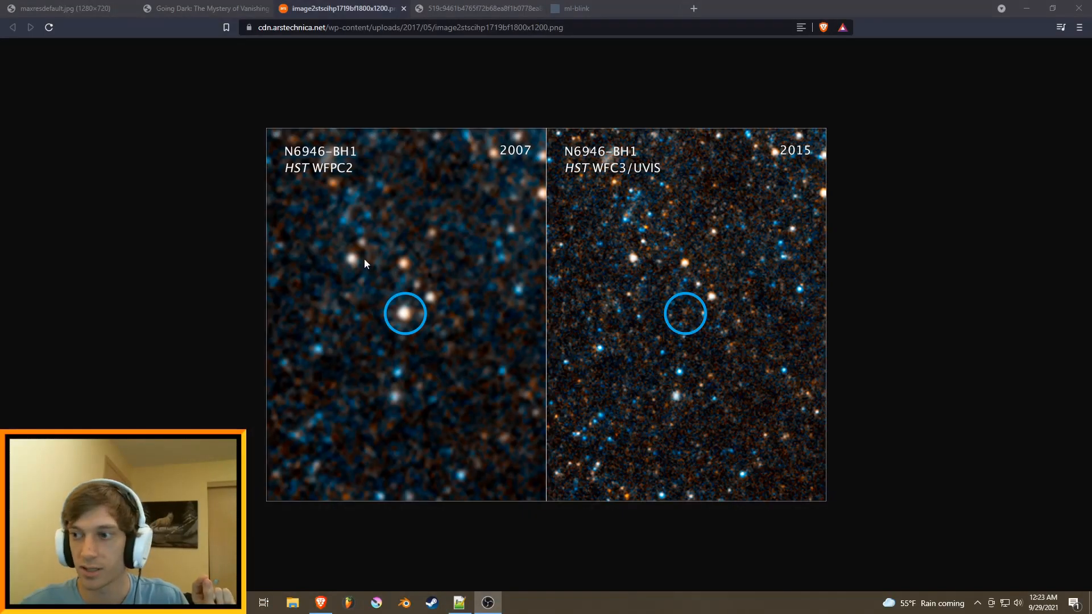
pyautogui.moveTo(418, 301)
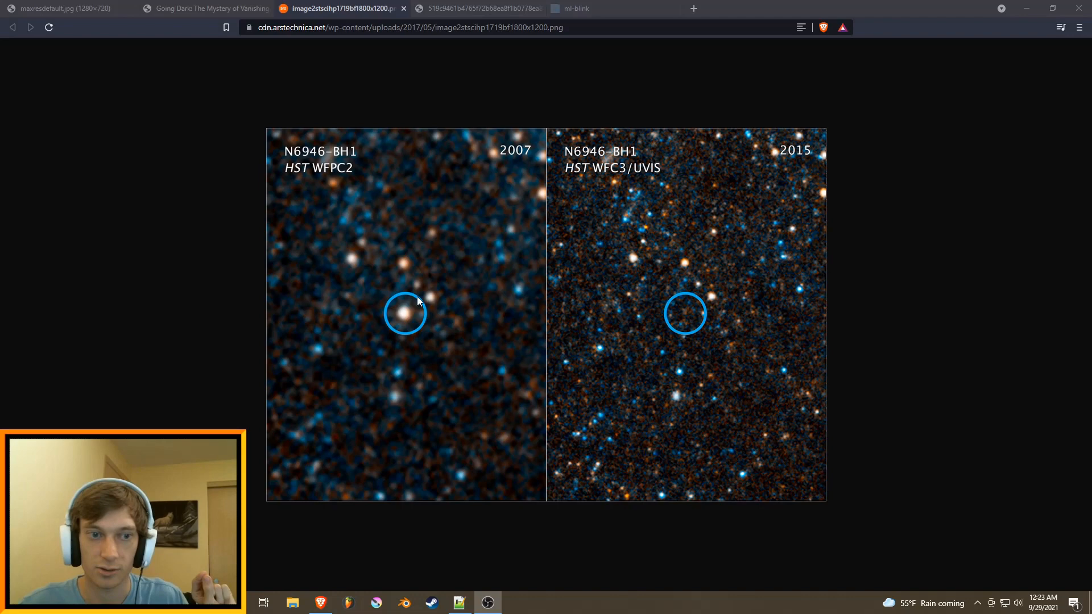
pyautogui.moveTo(714, 313)
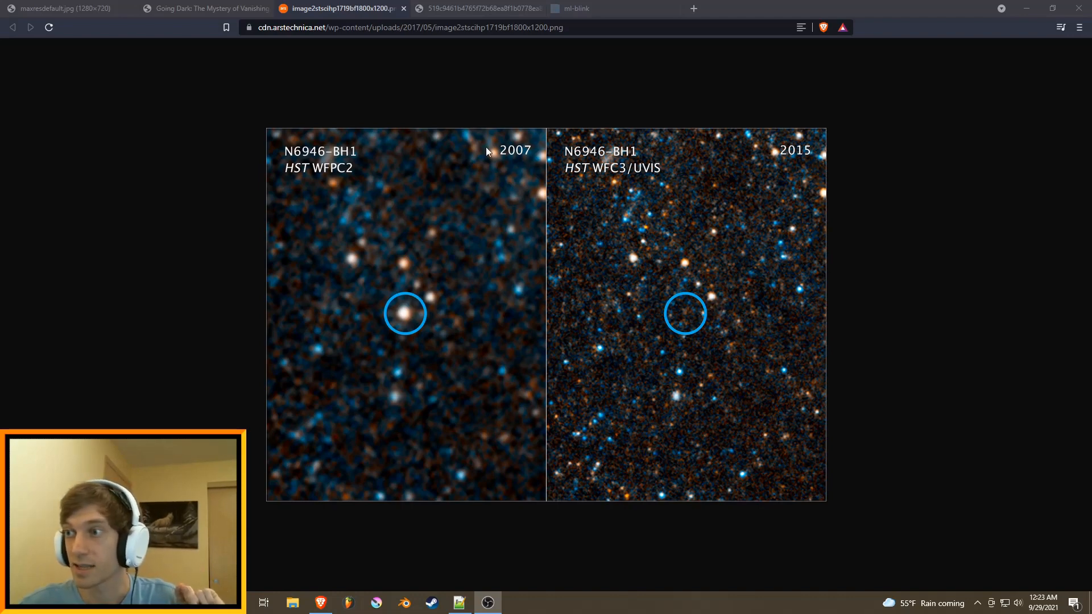
pyautogui.moveTo(507, 170)
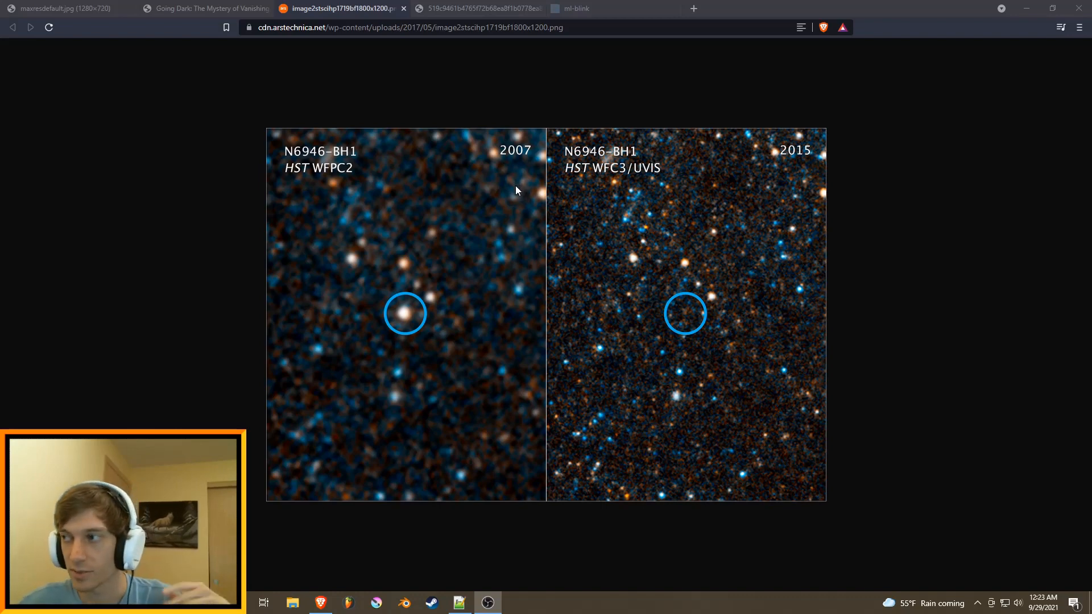
pyautogui.moveTo(702, 311)
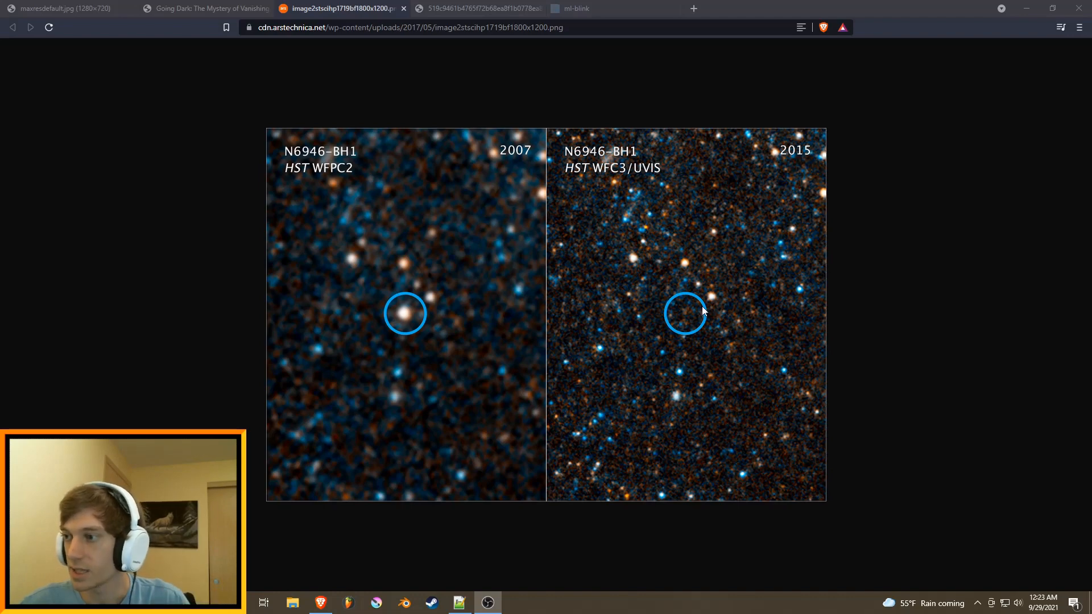
pyautogui.moveTo(686, 318)
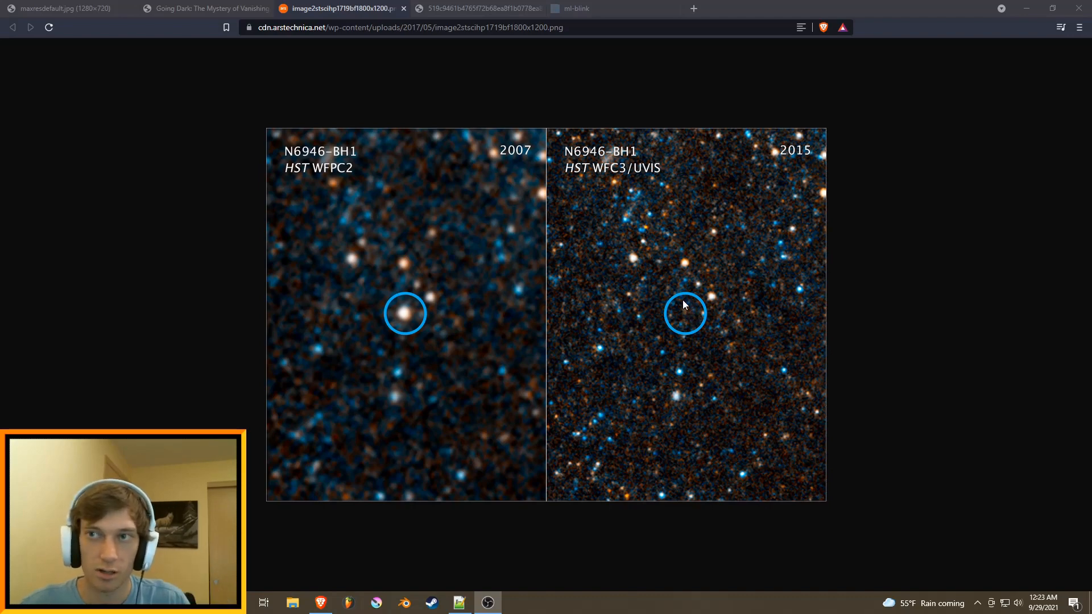
pyautogui.moveTo(641, 254)
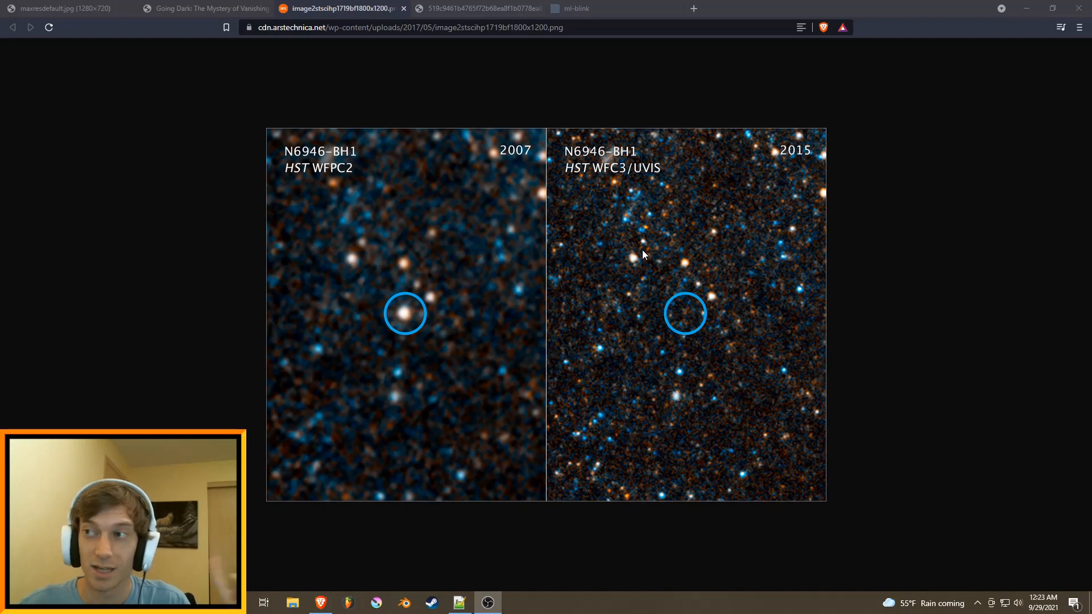
pyautogui.moveTo(640, 251)
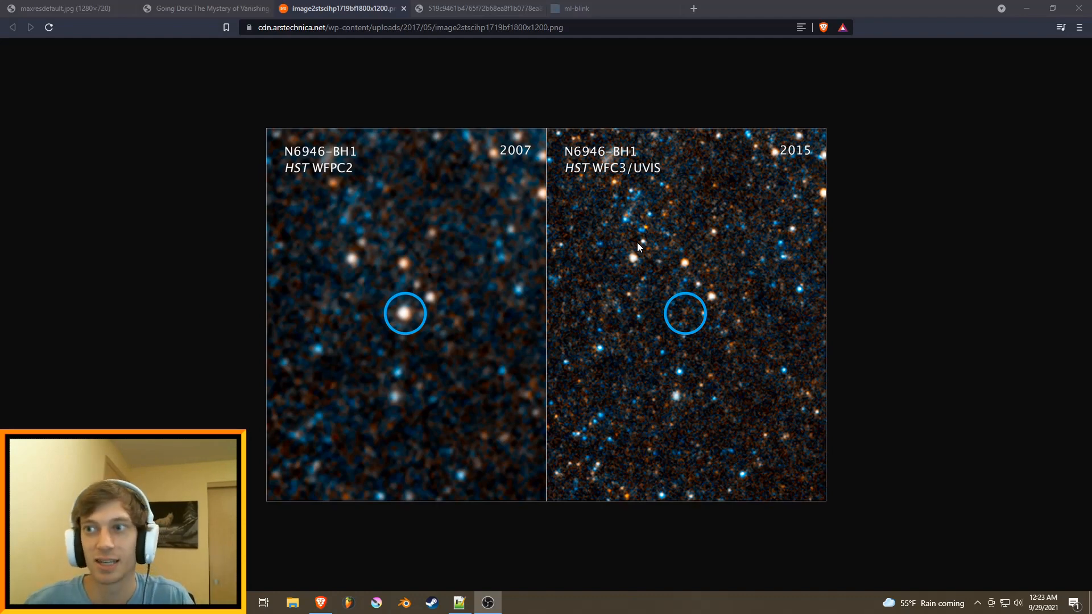
pyautogui.moveTo(507, 171)
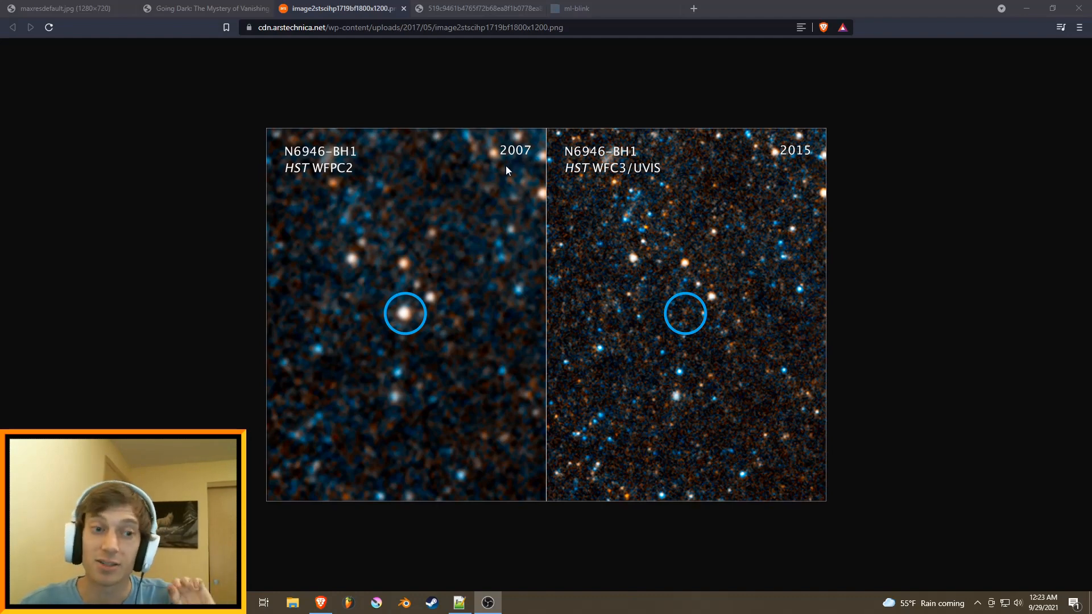
pyautogui.moveTo(463, 122)
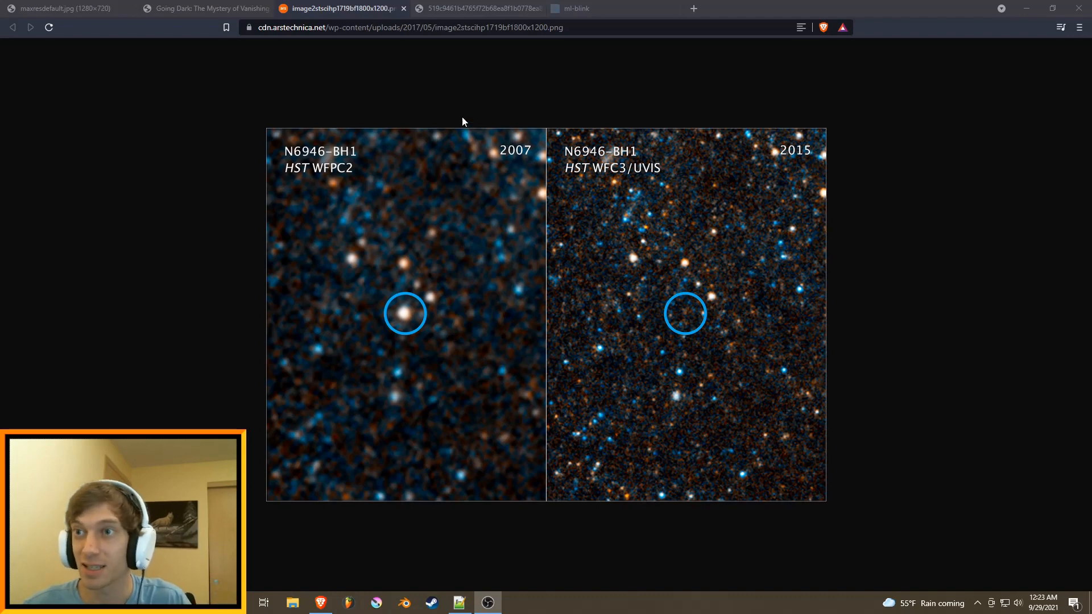
# Switch to the SETI Institute 'Going Dark: The Mystery of Vanishing Stars' tab
pyautogui.click(202, 8)
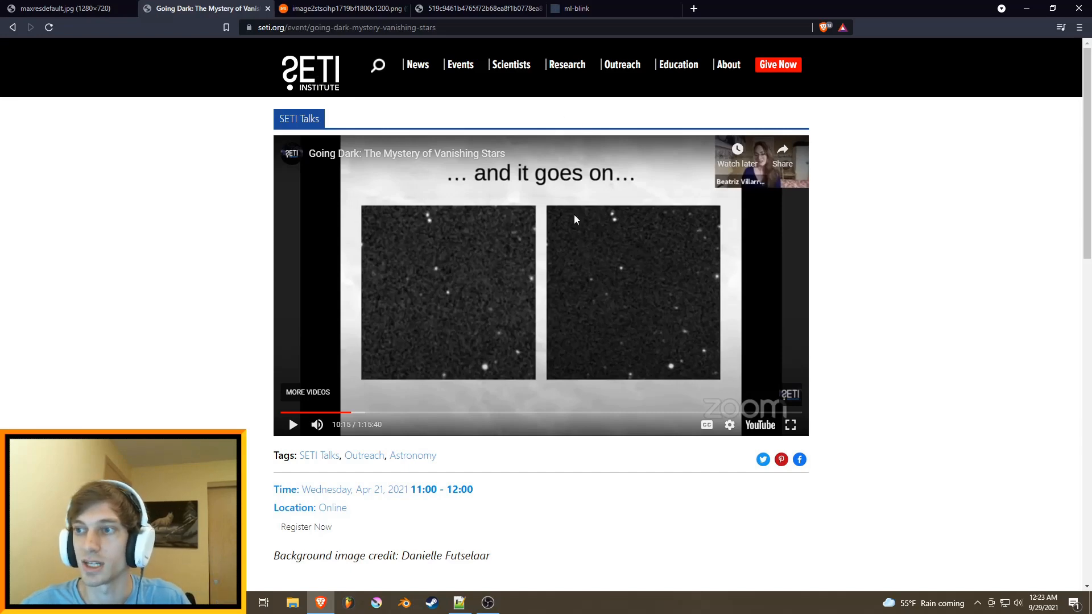
pyautogui.moveTo(556, 246)
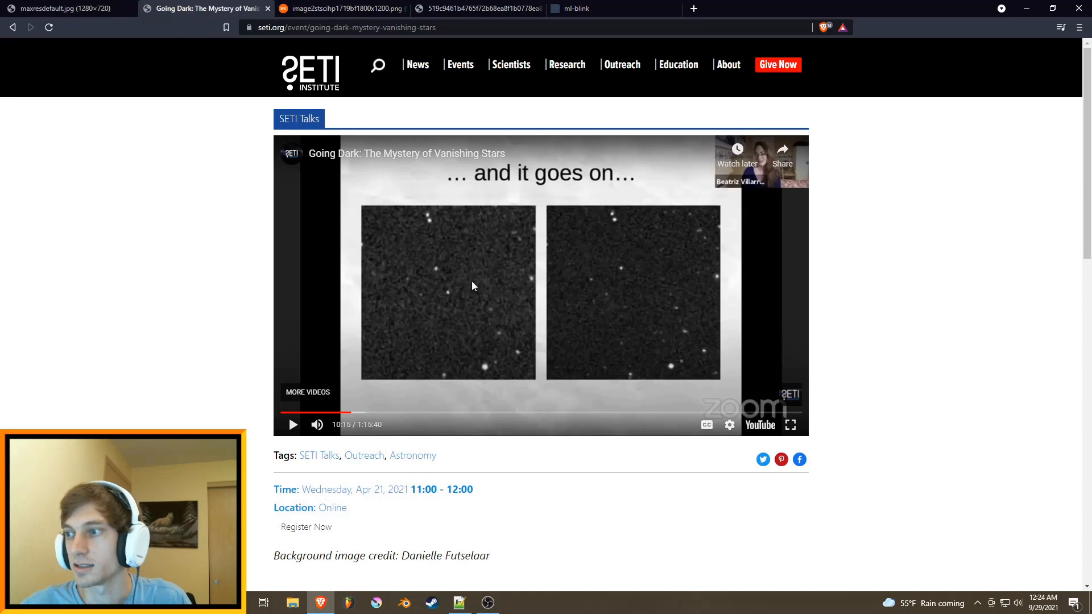
pyautogui.moveTo(449, 296)
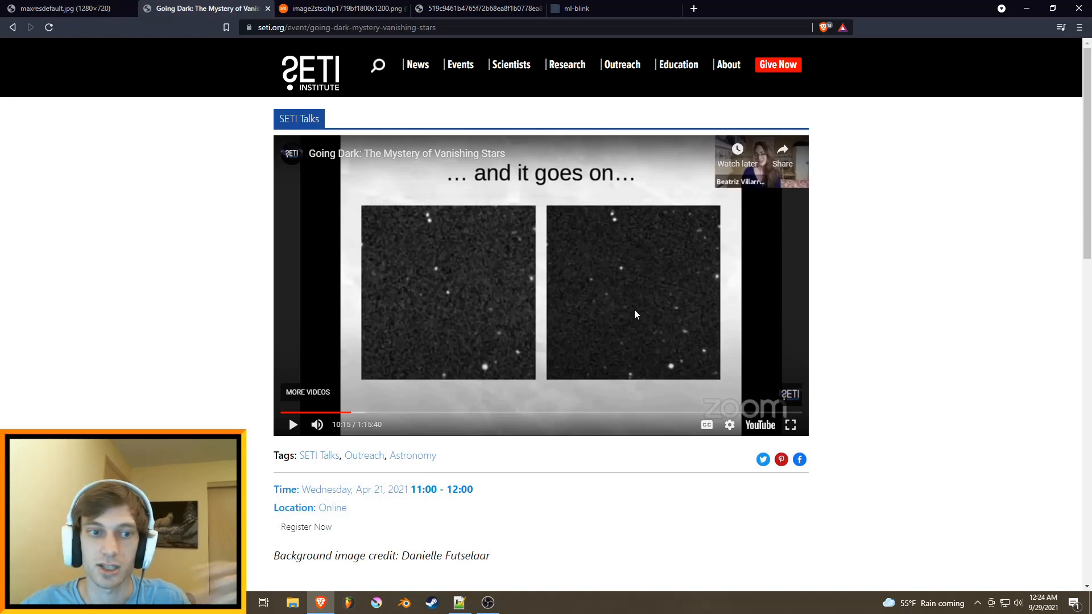
pyautogui.moveTo(252, 283)
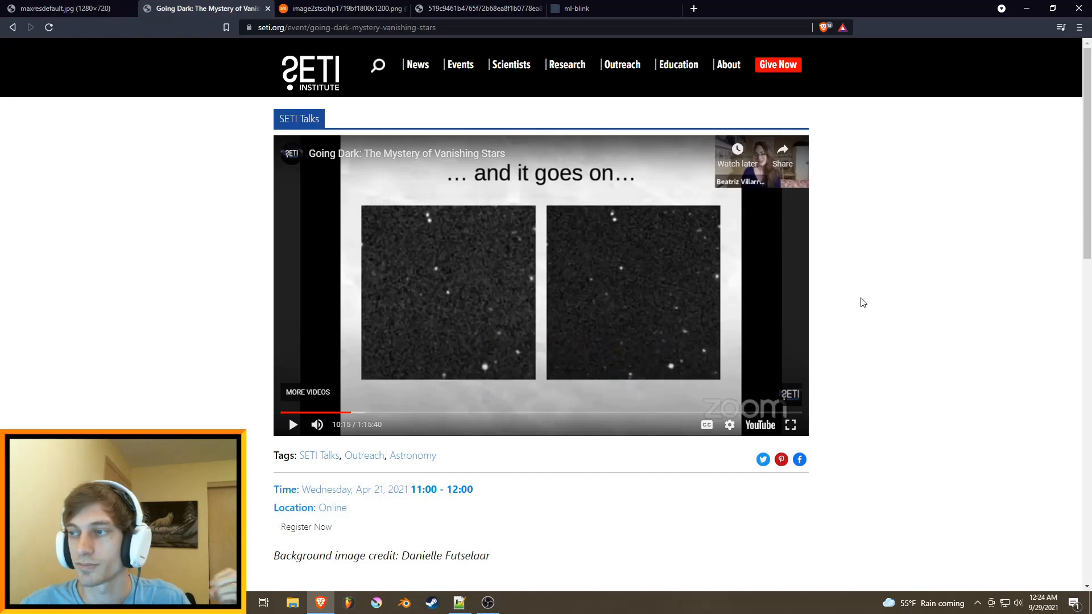
pyautogui.scroll(-3)
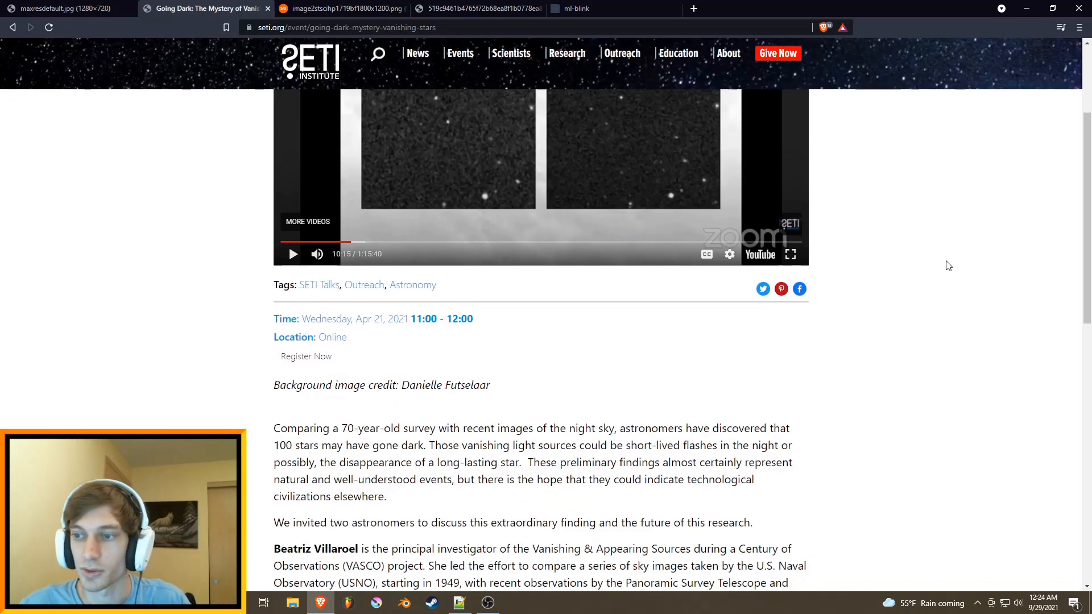
pyautogui.scroll(-3)
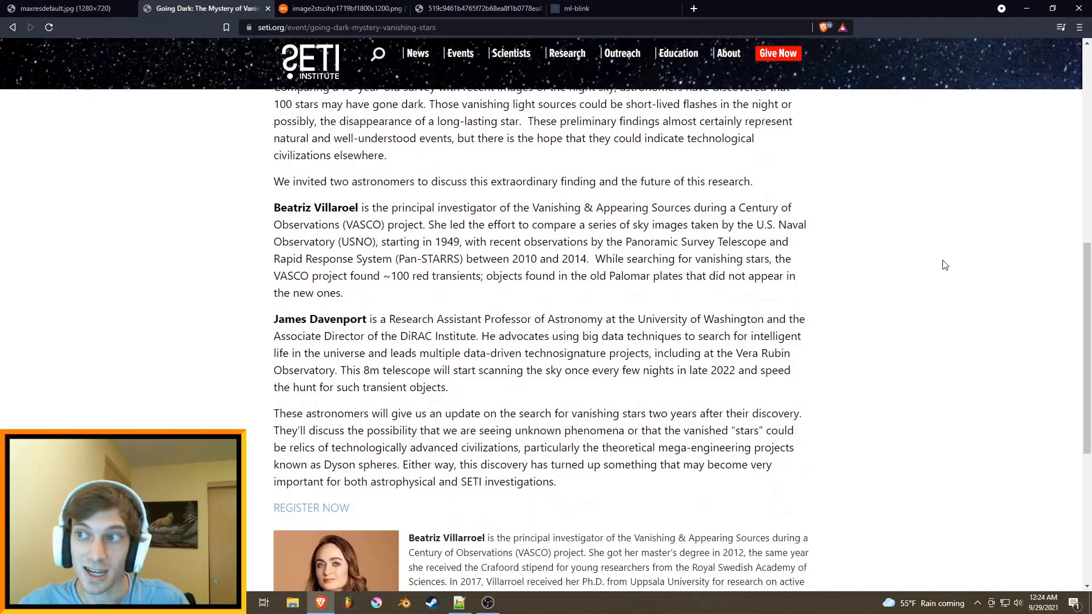
pyautogui.scroll(3)
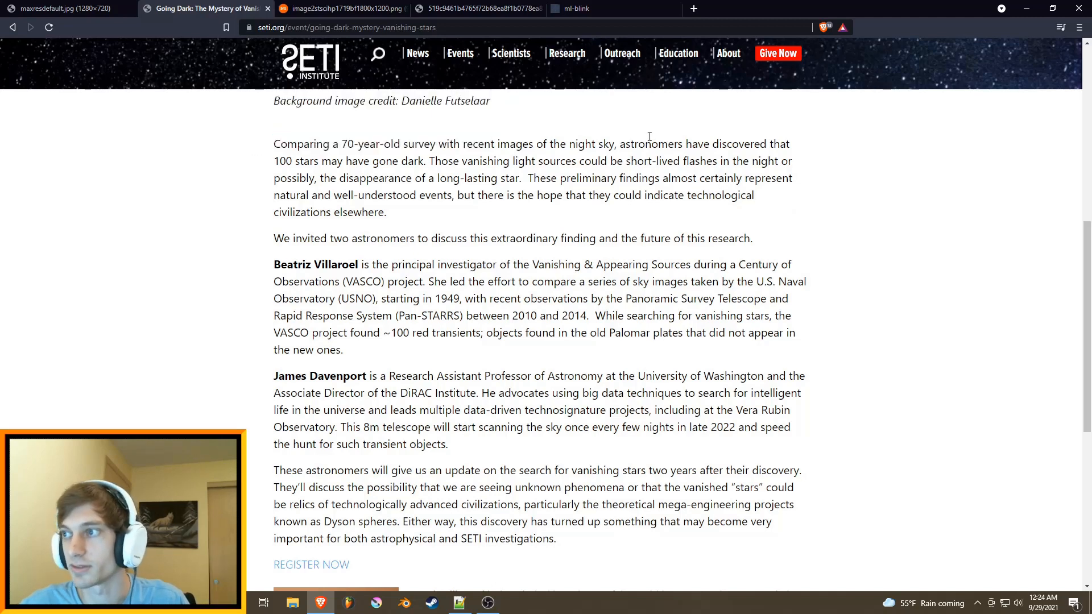
pyautogui.moveTo(264, 164)
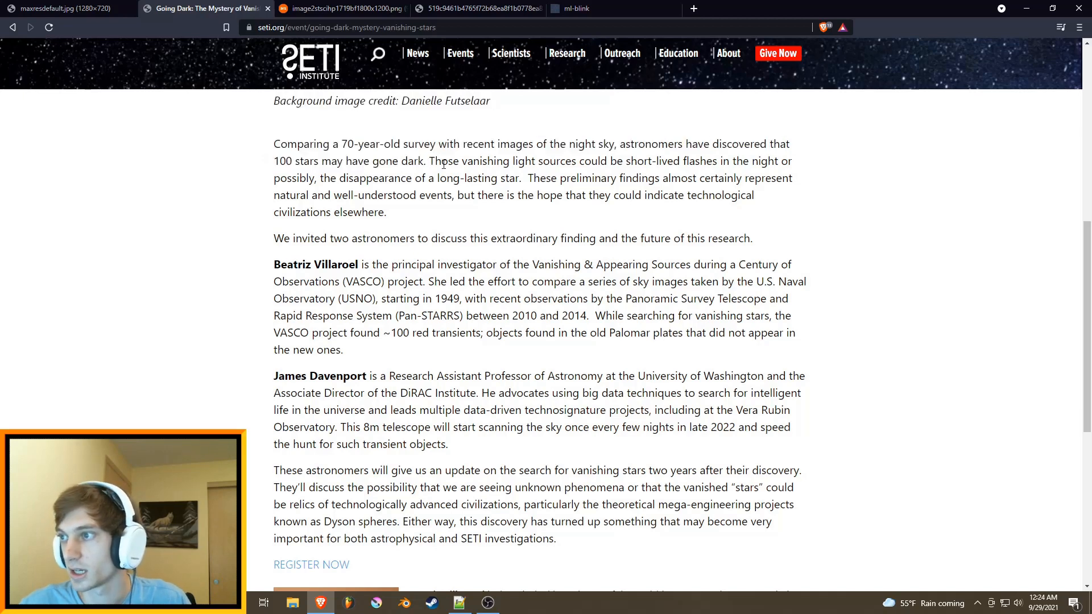
pyautogui.moveTo(426, 161); pyautogui.dragTo(596, 160)
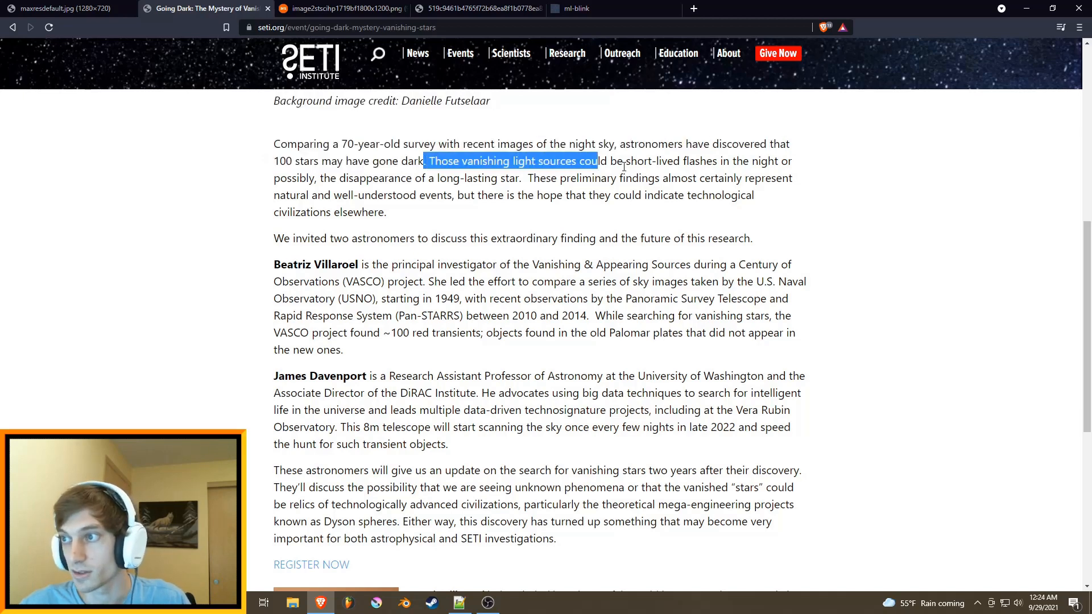
pyautogui.moveTo(595, 161); pyautogui.dragTo(791, 161)
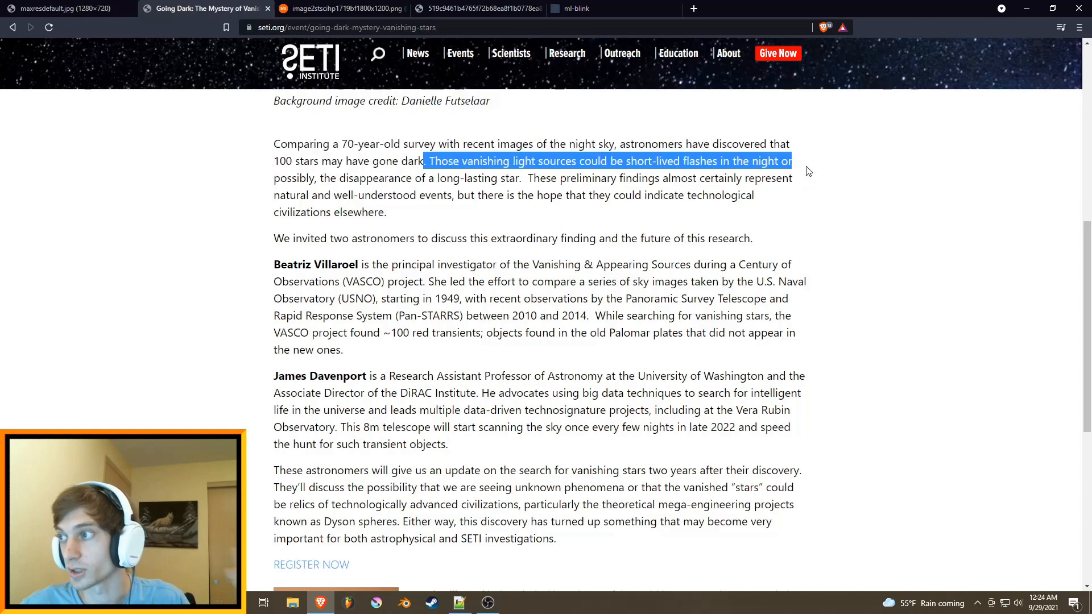
pyautogui.click(711, 167)
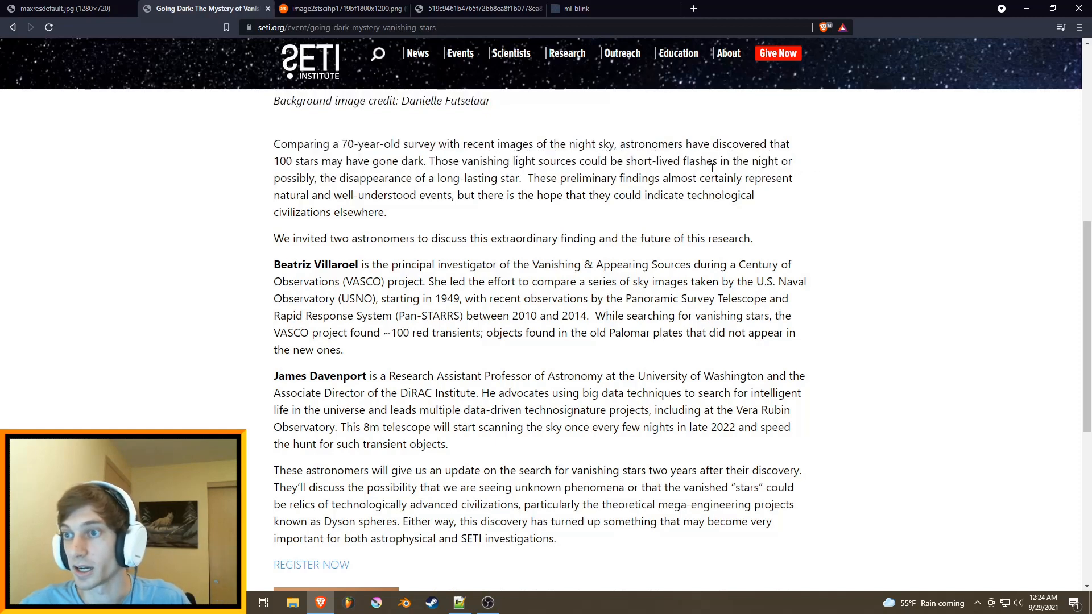
pyautogui.moveTo(323, 177); pyautogui.dragTo(510, 177)
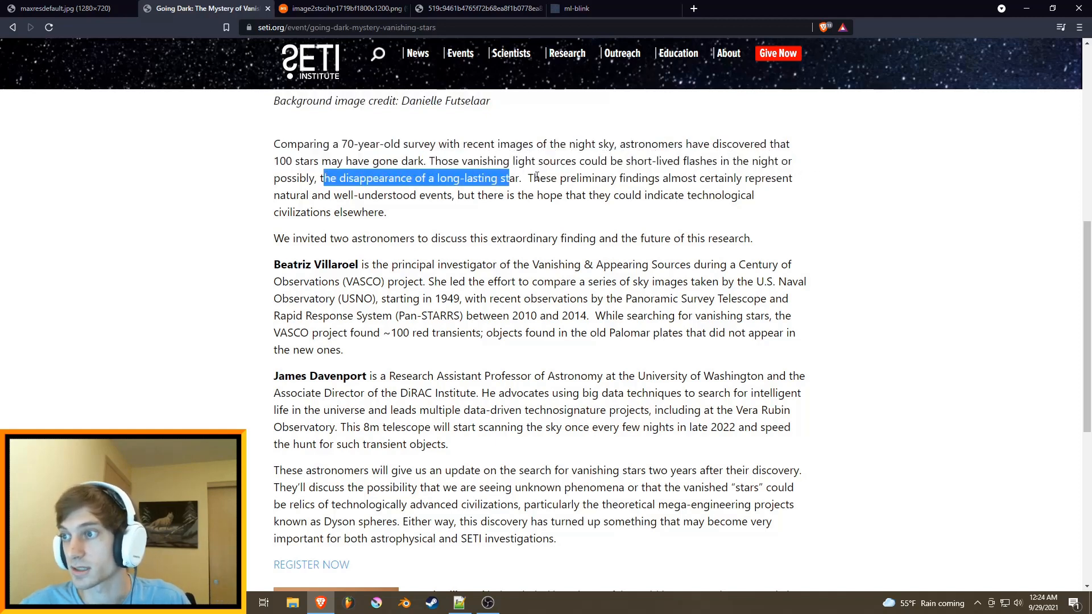
pyautogui.click(550, 185)
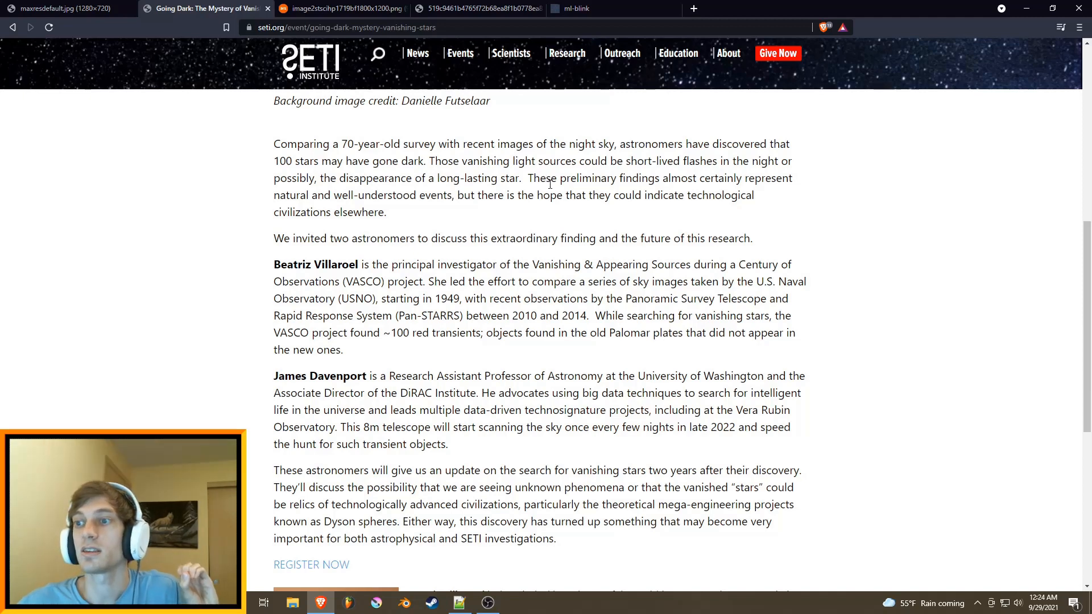
pyautogui.moveTo(641, 209)
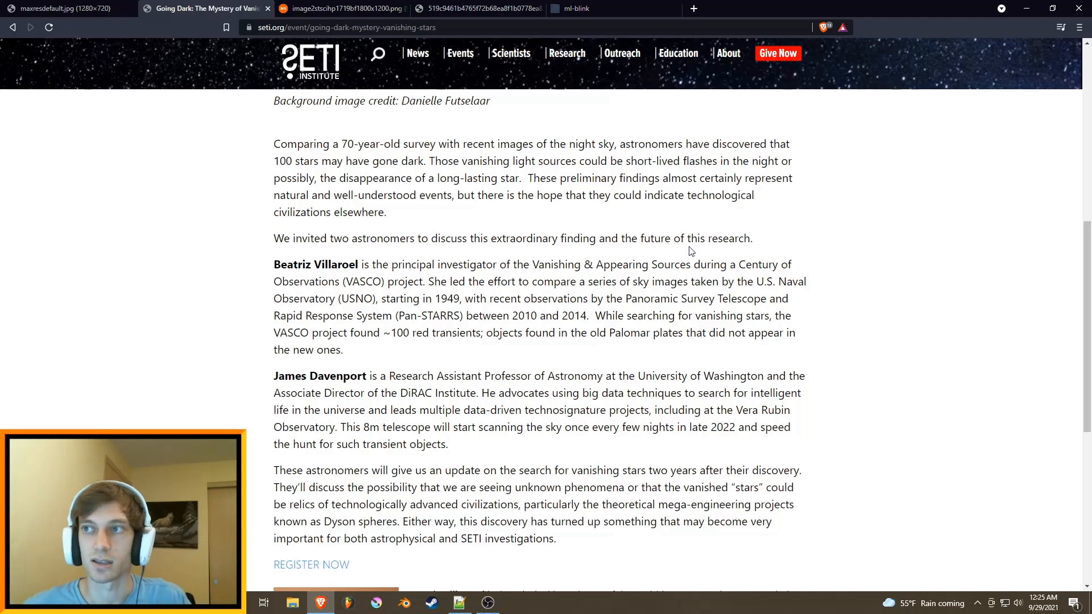
pyautogui.moveTo(703, 156)
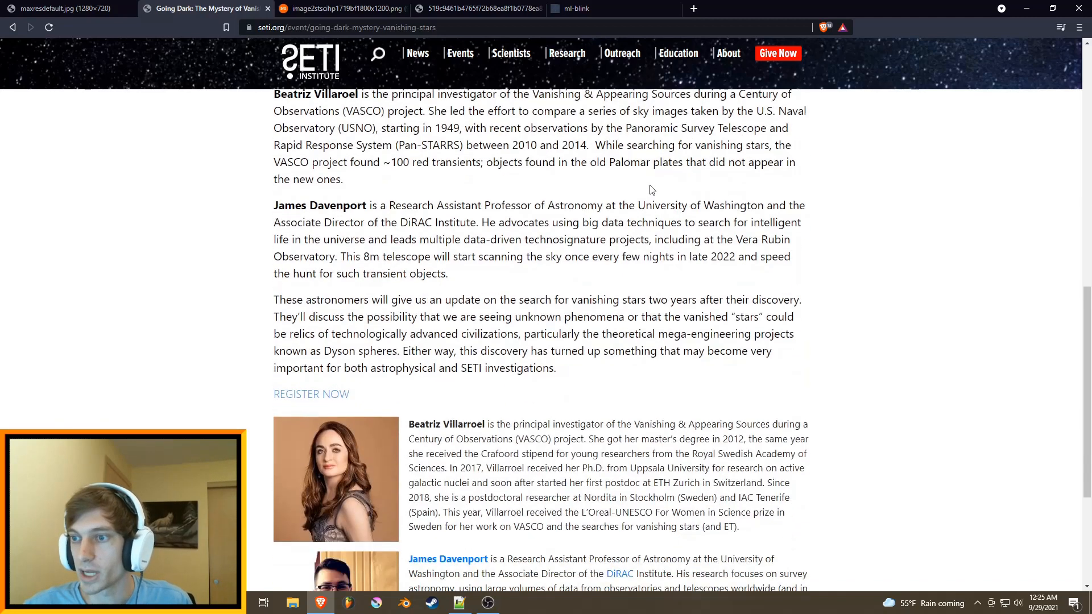
pyautogui.scroll(3)
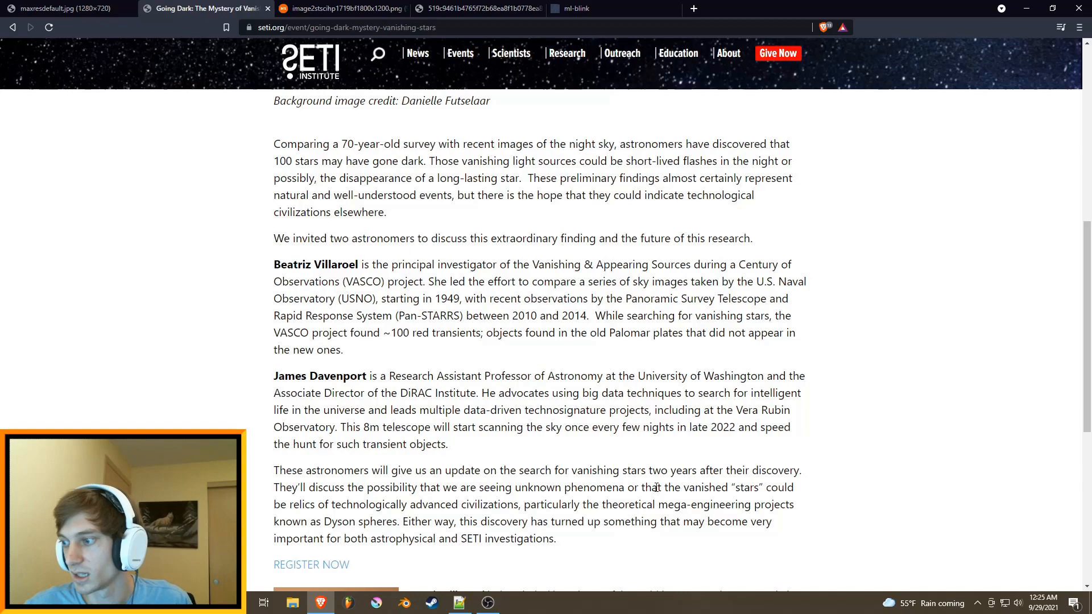
pyautogui.moveTo(273, 100); pyautogui.dragTo(458, 487)
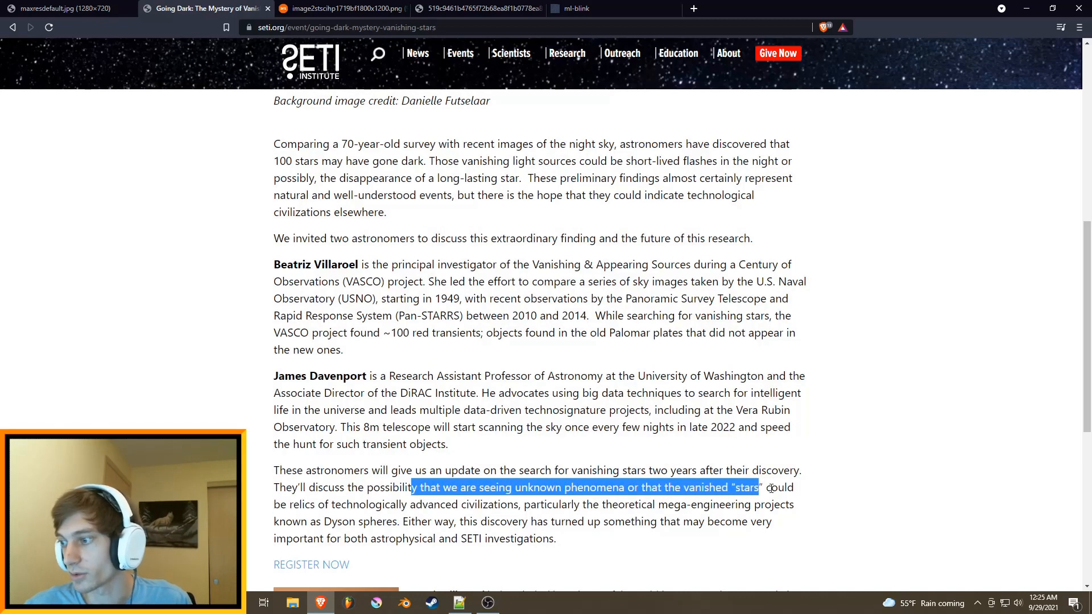
pyautogui.moveTo(766, 488); pyautogui.dragTo(475, 505)
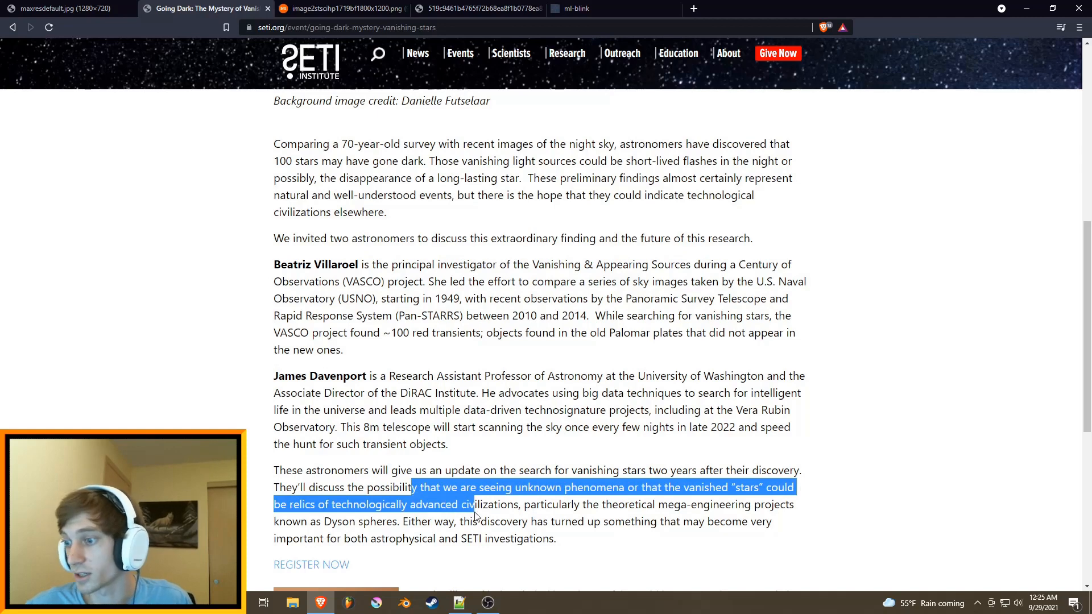
pyautogui.moveTo(474, 505); pyautogui.dragTo(604, 505)
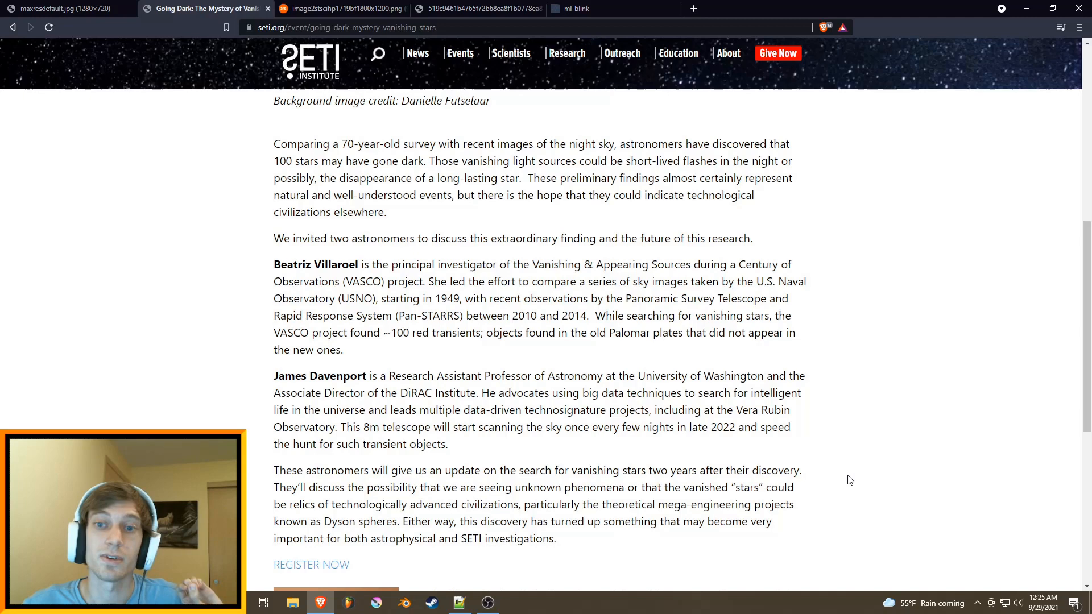
pyautogui.moveTo(842, 478)
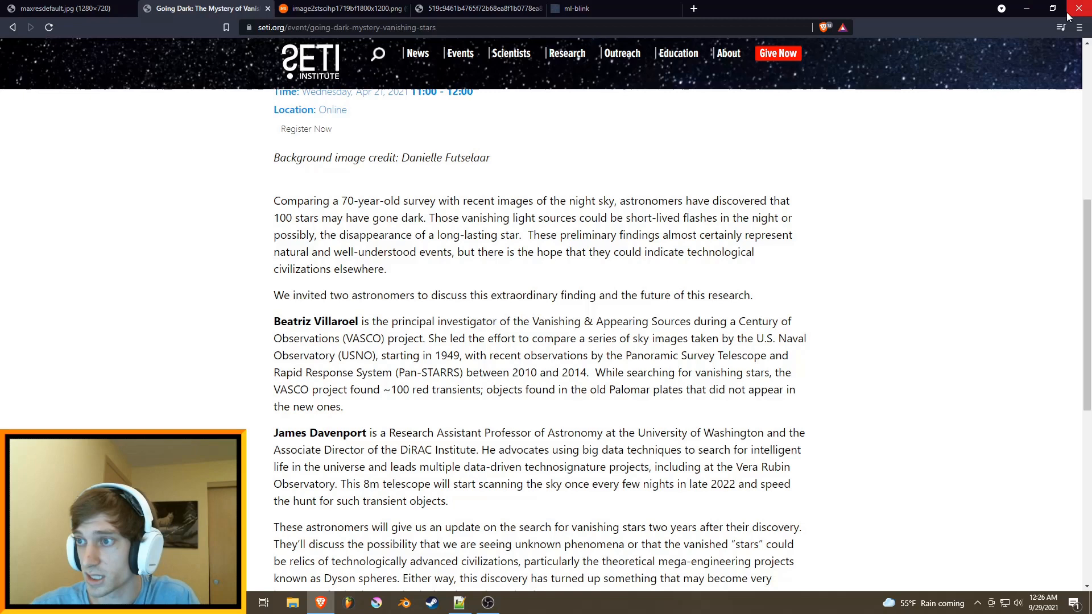
pyautogui.moveTo(859, 277)
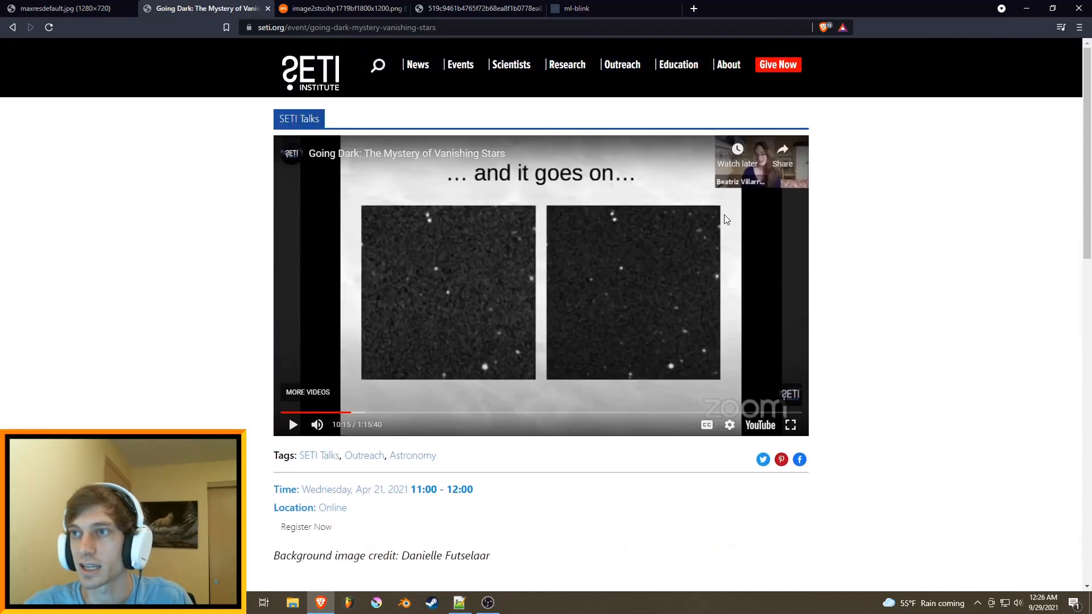
pyautogui.click(576, 8)
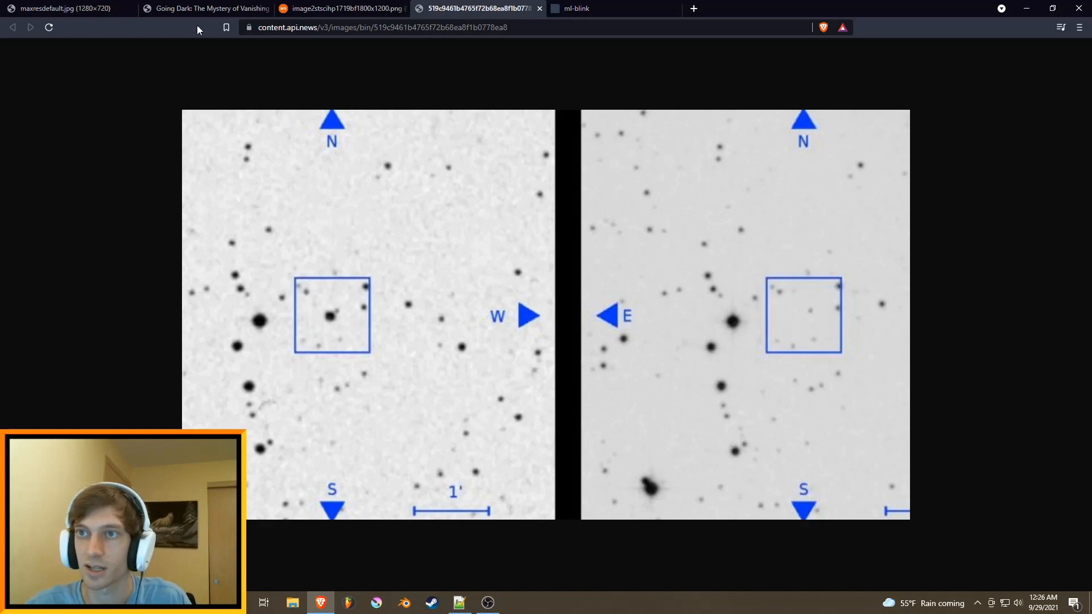
pyautogui.click(206, 8)
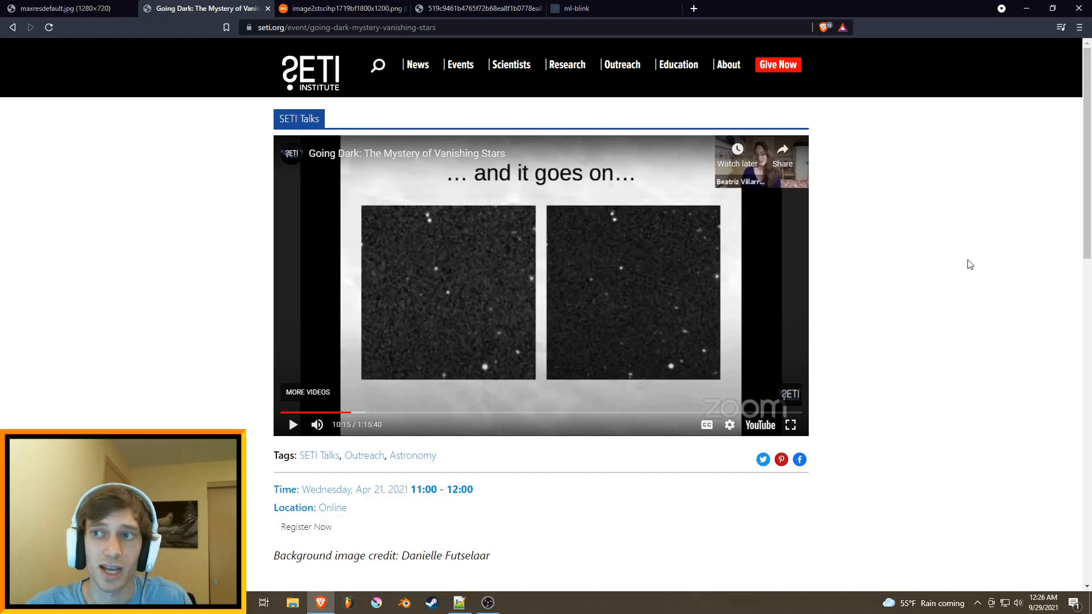
pyautogui.moveTo(1028, 245)
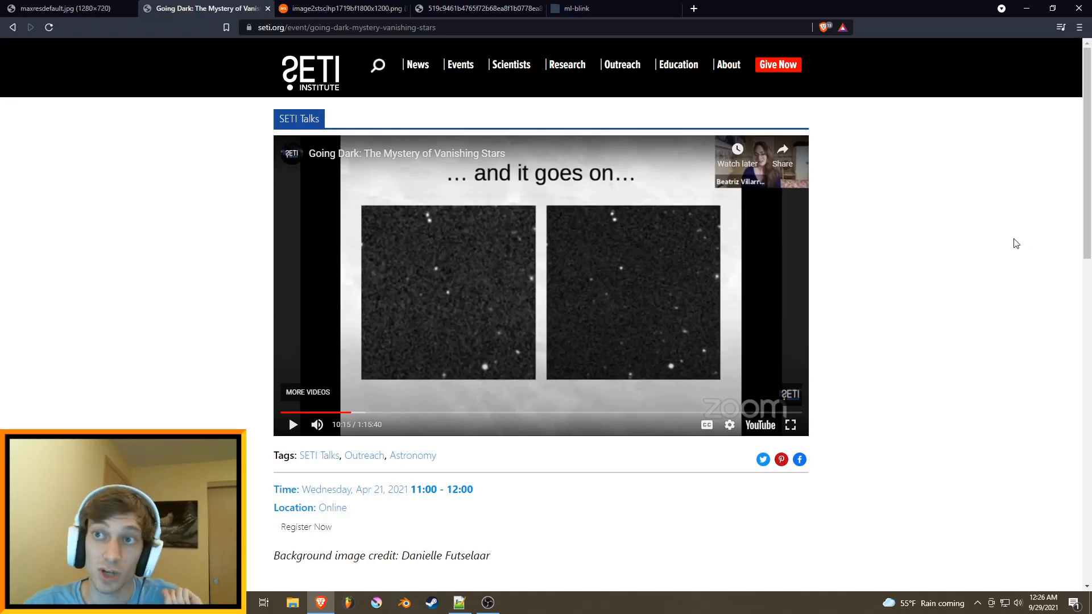
pyautogui.moveTo(947, 165)
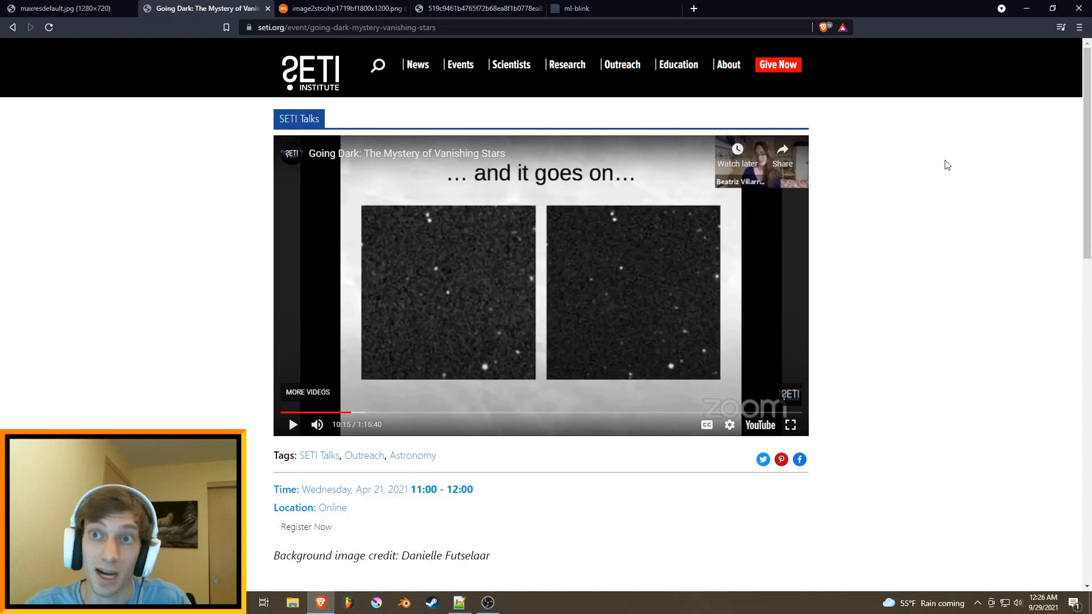
pyautogui.click(62, 8)
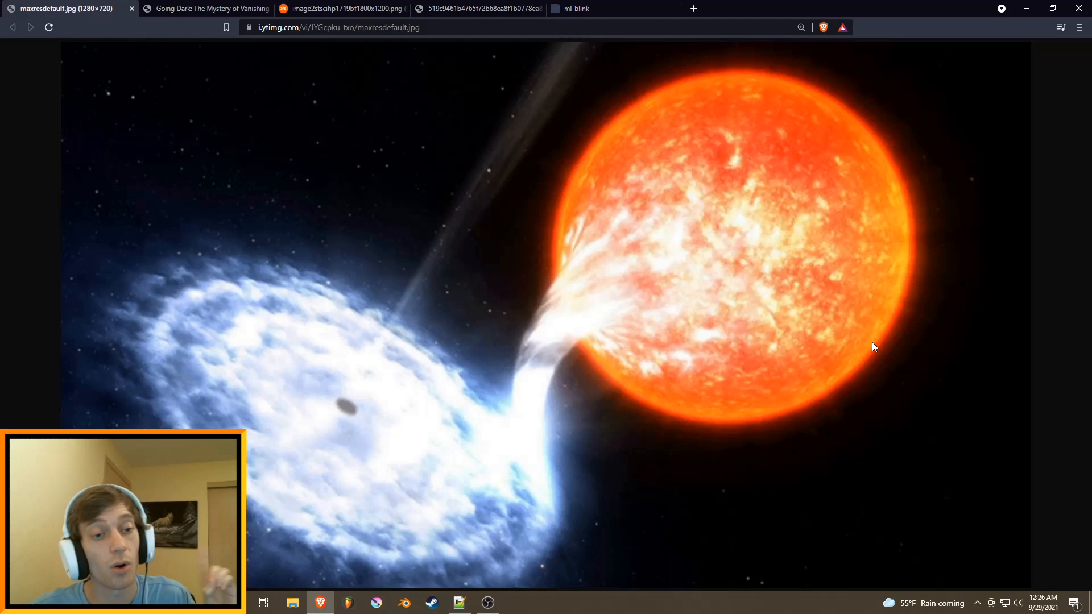
pyautogui.moveTo(874, 342)
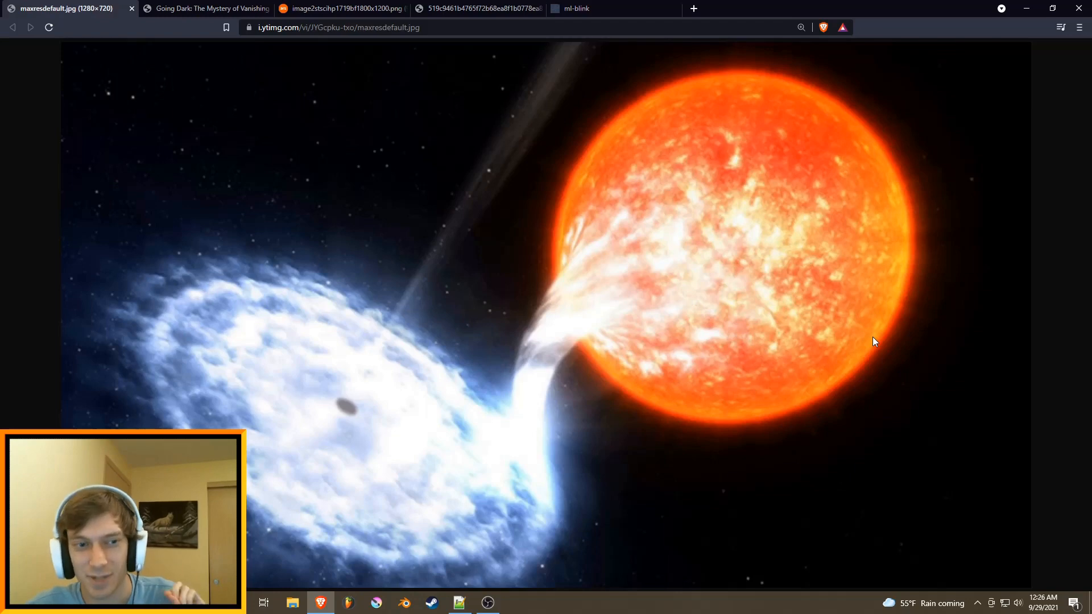
pyautogui.moveTo(876, 344)
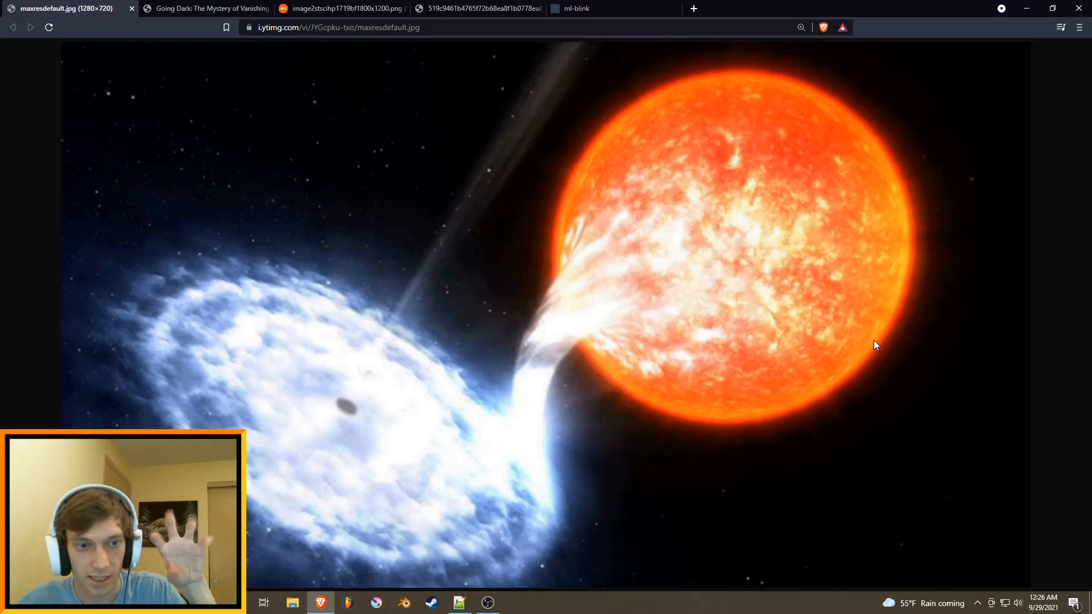